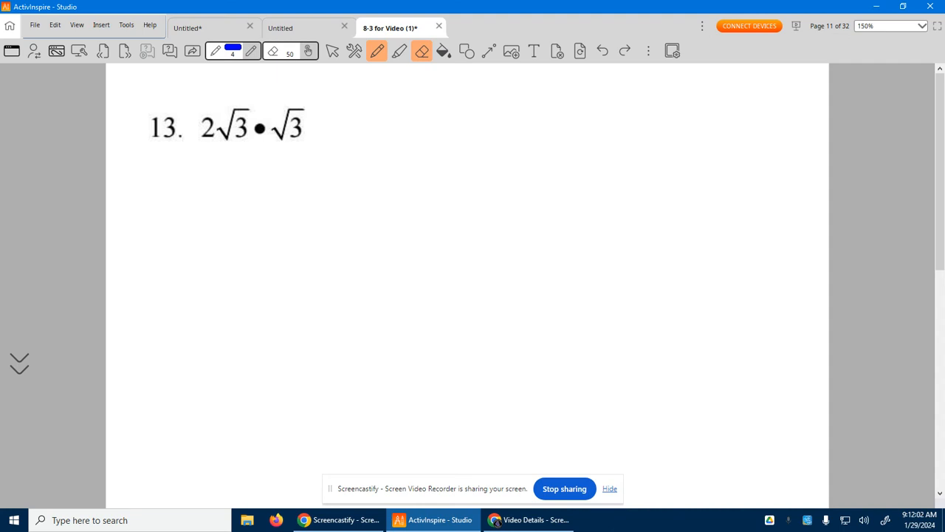
Step: Circle both √3 factors in problem 13 and write 3, then 2 · 3 beneath them
drag(244, 106, 239, 145)
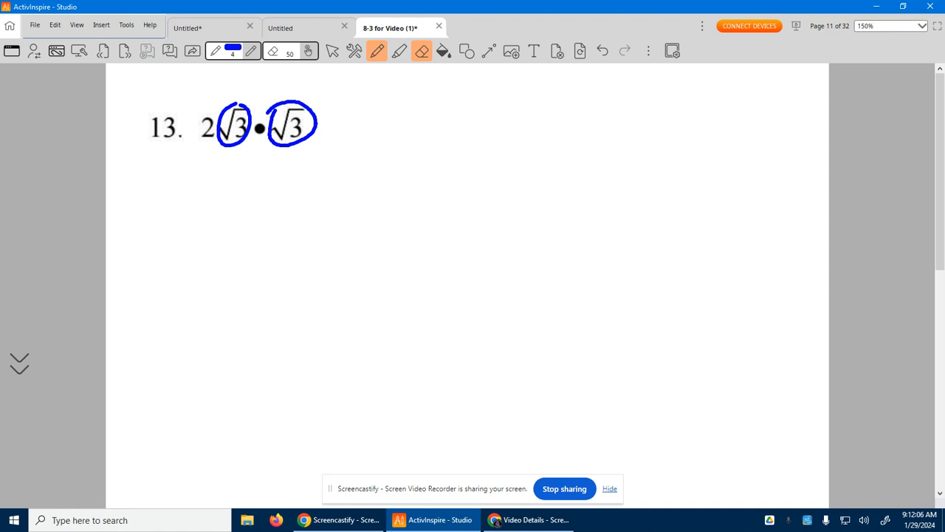
drag(254, 165, 273, 195)
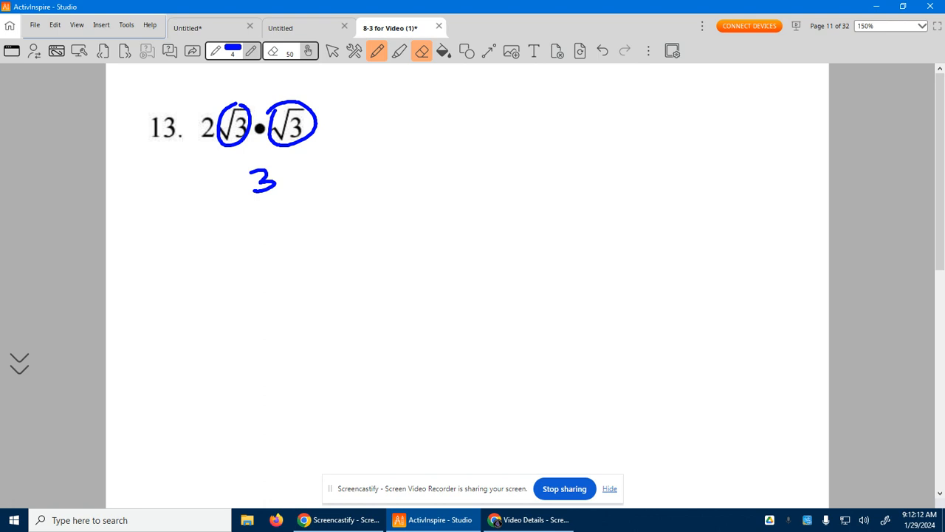
drag(199, 189, 221, 174)
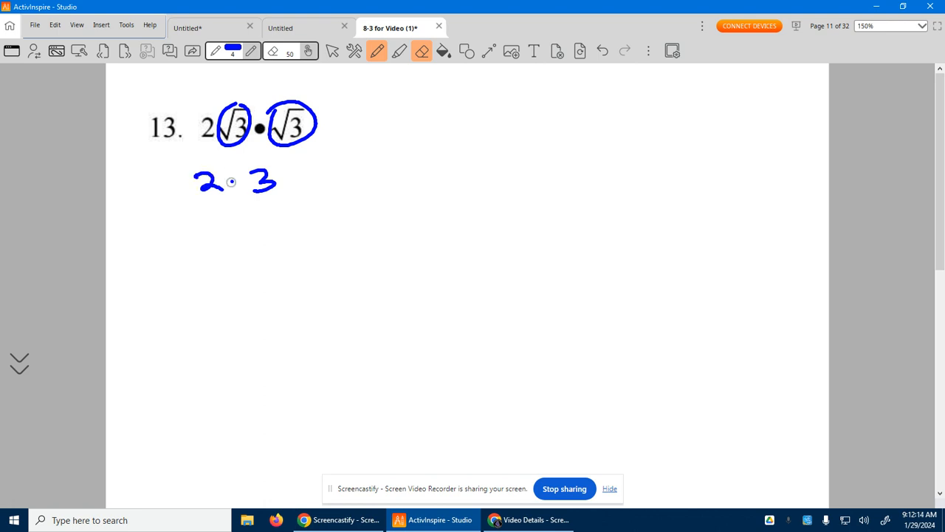
drag(237, 218, 239, 237)
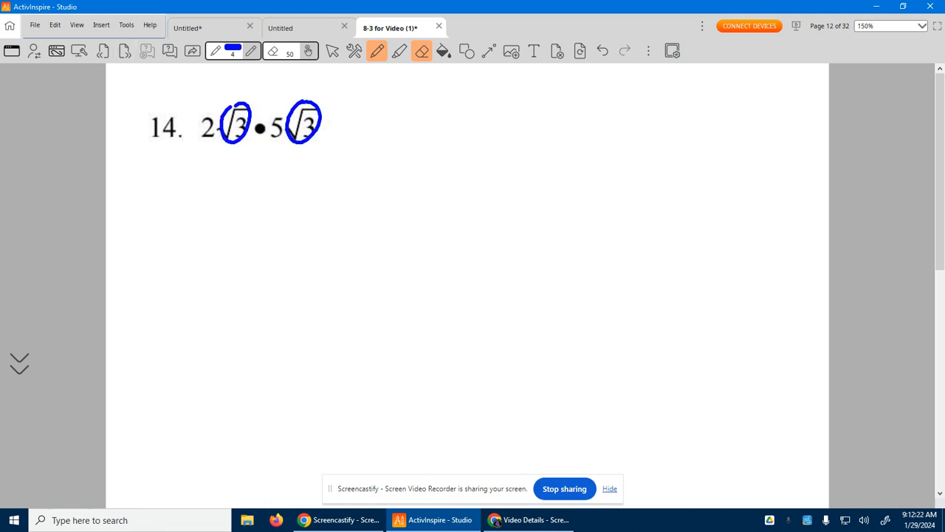
Step: For problem 14, write an underlined 3 and underline the coefficients 2 and 5
drag(376, 121, 362, 118)
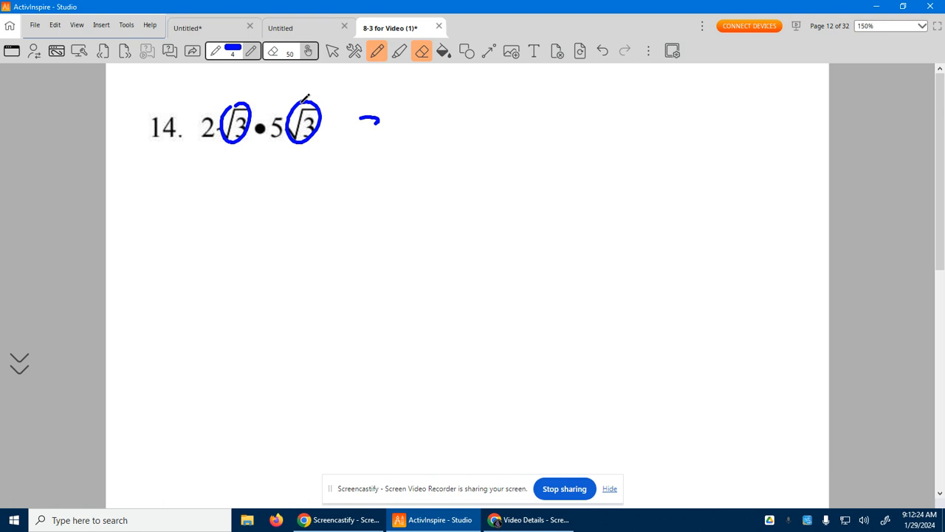
drag(362, 119, 376, 141)
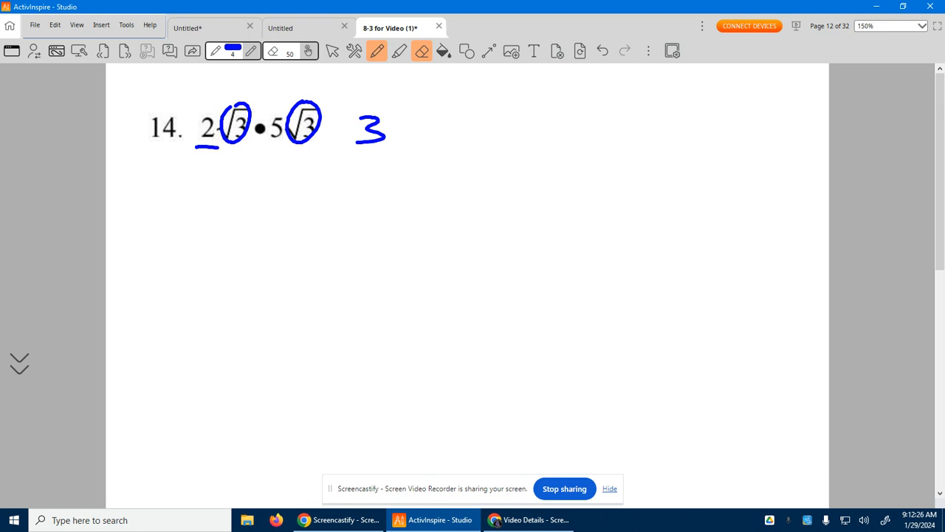
drag(269, 145, 384, 152)
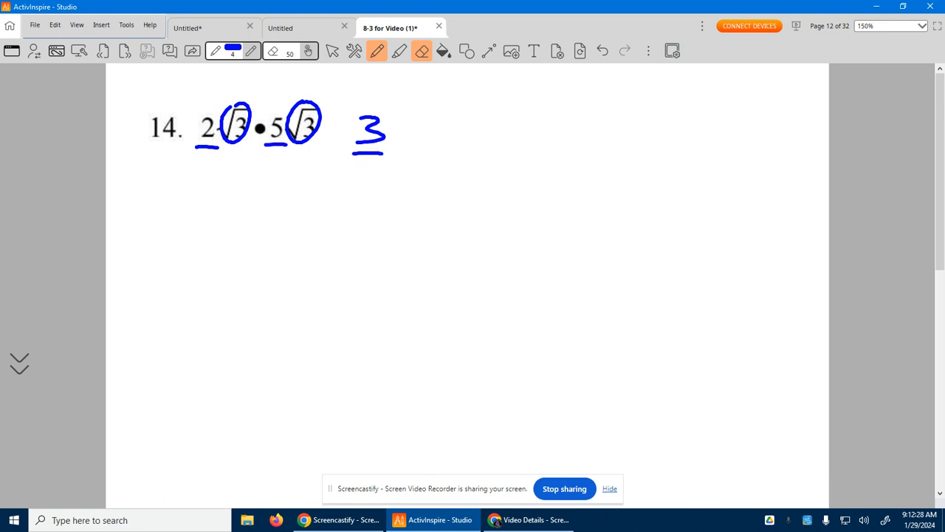
drag(413, 125, 429, 126)
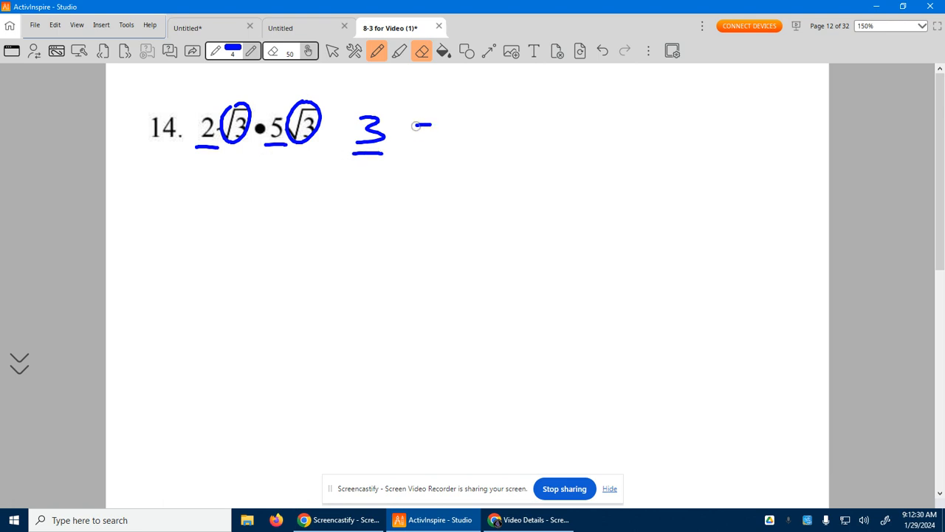
drag(414, 133, 505, 136)
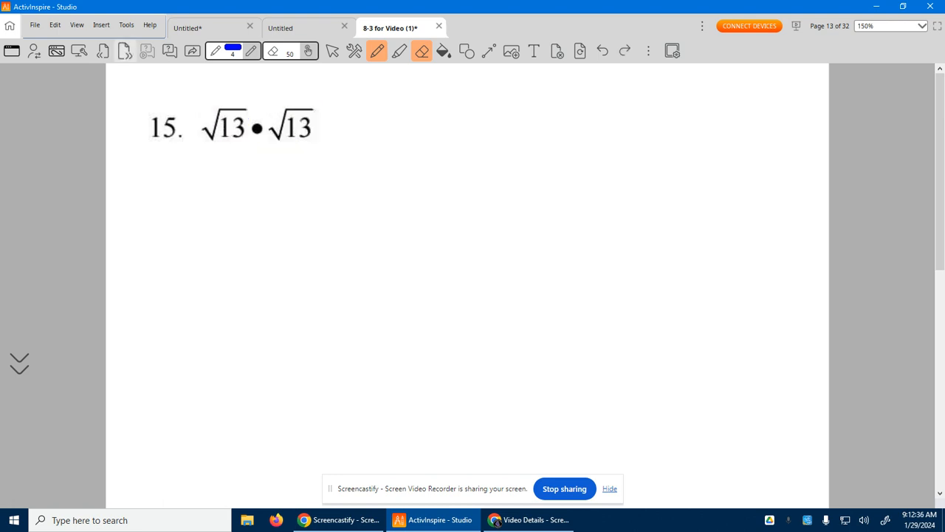
Step: Write = 13 after √13 · √13, then start the general rule √n · √n = below
drag(325, 124, 343, 124)
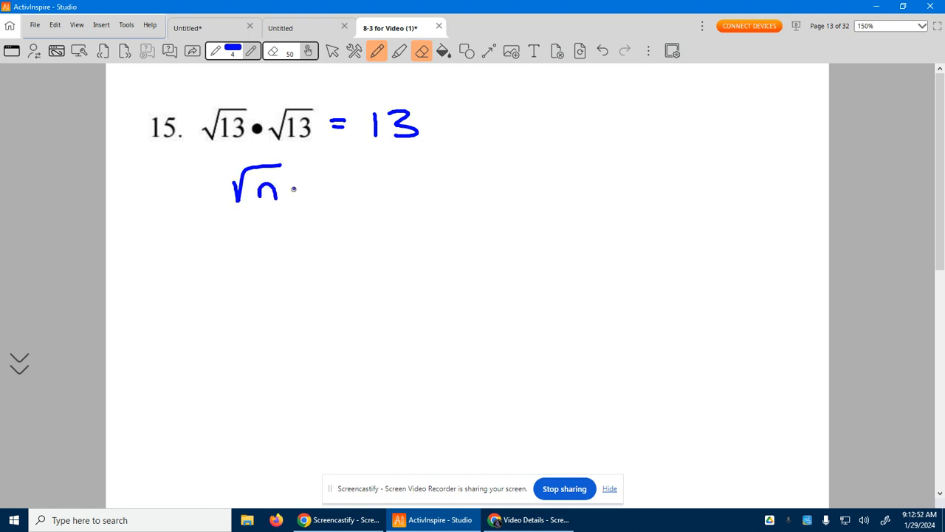
drag(288, 190, 384, 185)
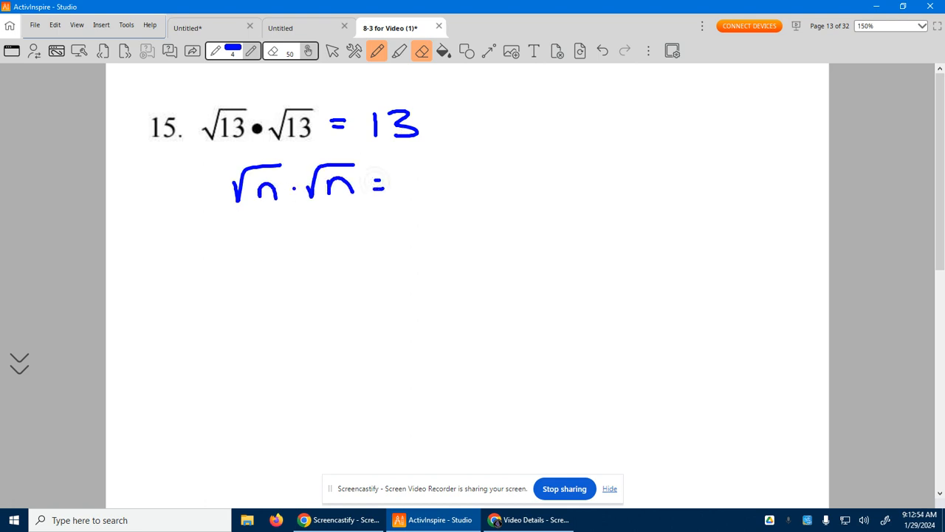